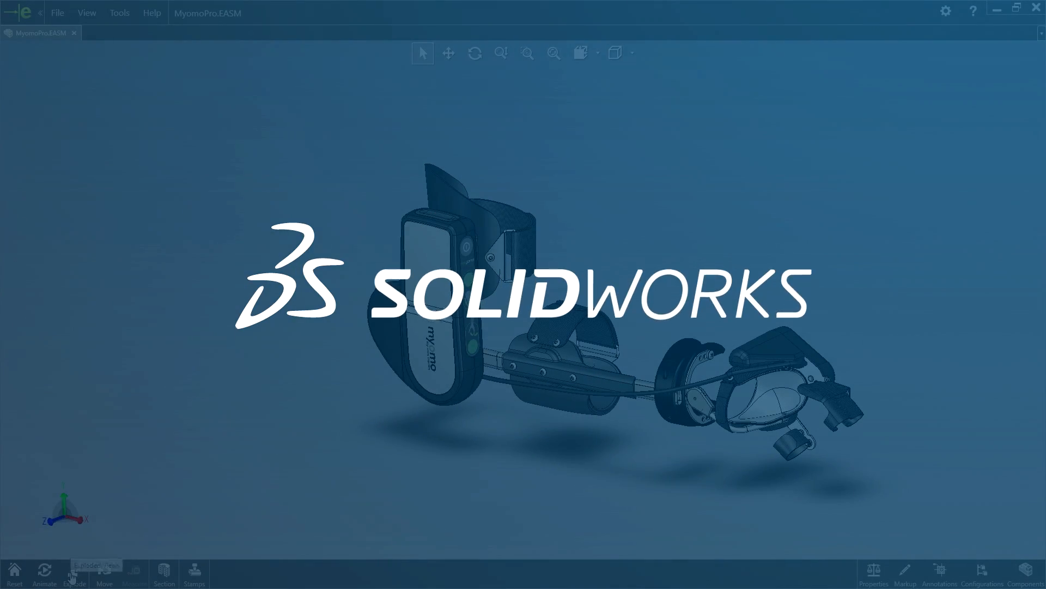
# Pull the arm brace assembly apart into its saved exploded state in eDrawings.
pyautogui.click(74, 572)
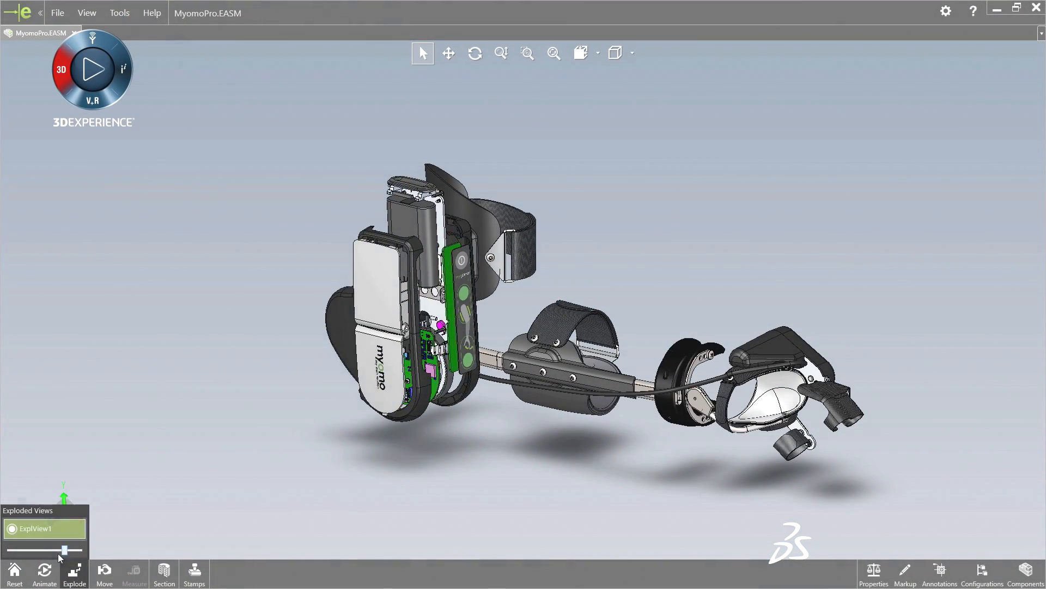
pyautogui.moveTo(58, 550); pyautogui.dragTo(20, 549)
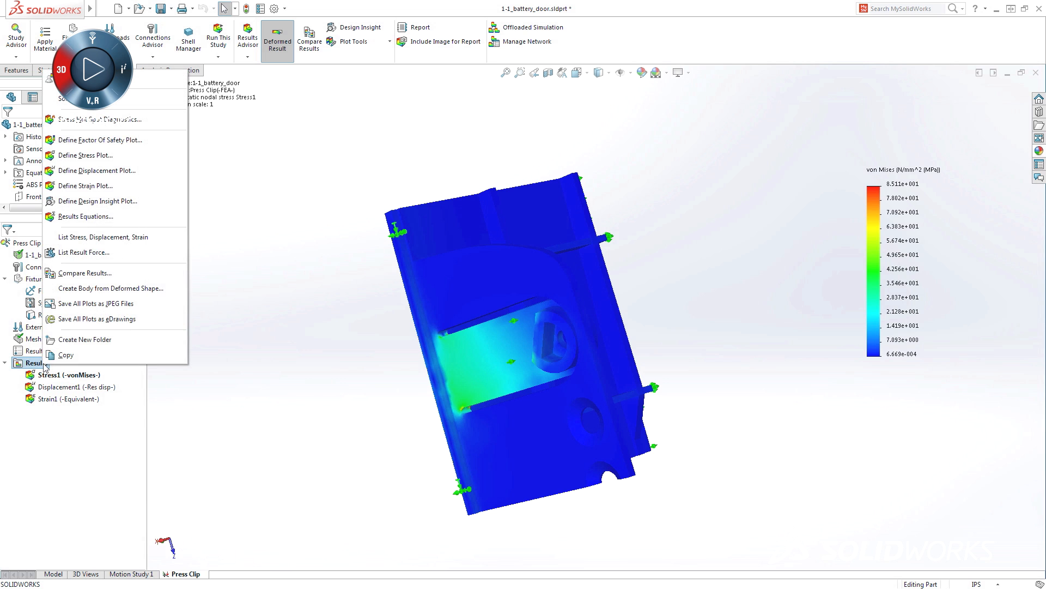
# Run Stress Hot Spot Diagnostics in Simulation and acknowledge the hot spots detected message.
pyautogui.click(101, 120)
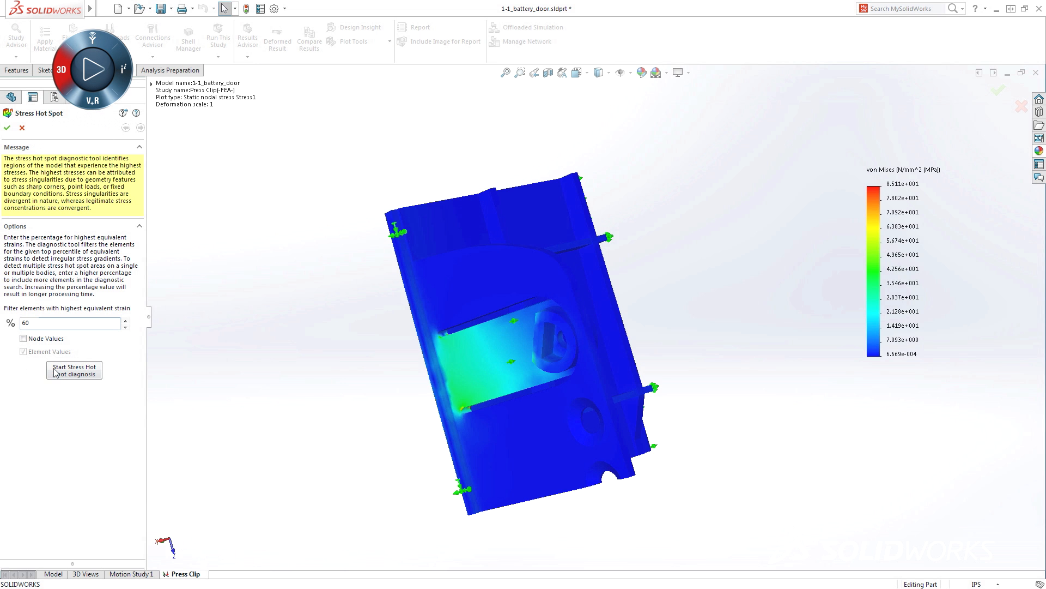
pyautogui.click(74, 370)
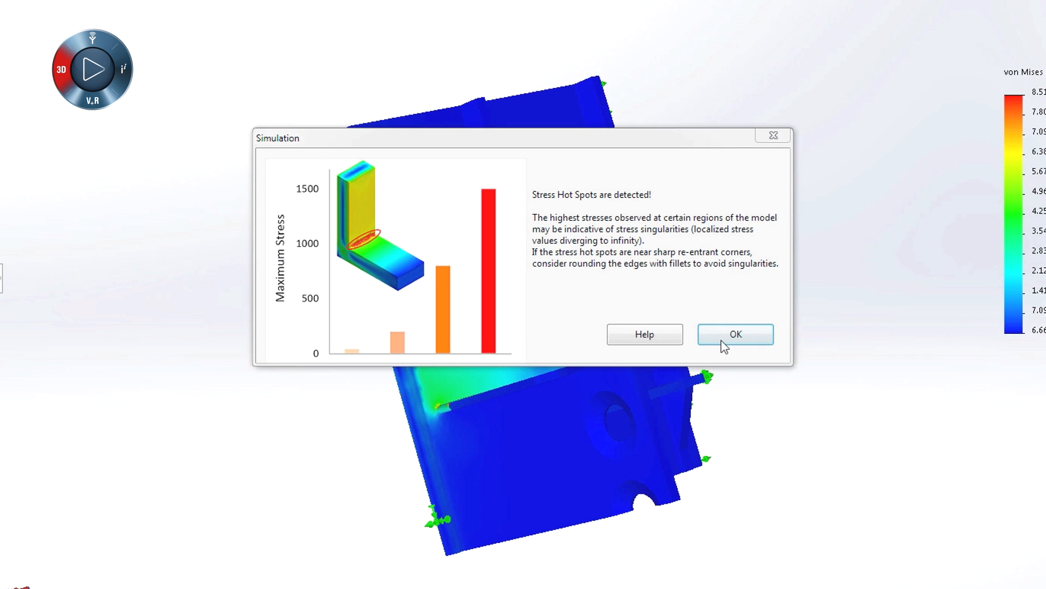
pyautogui.click(736, 334)
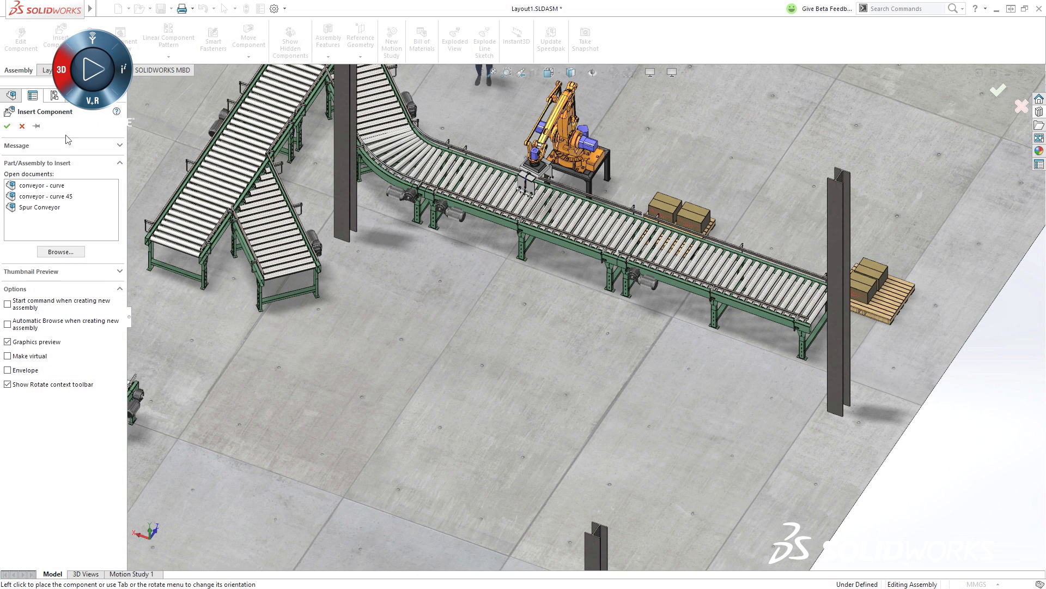